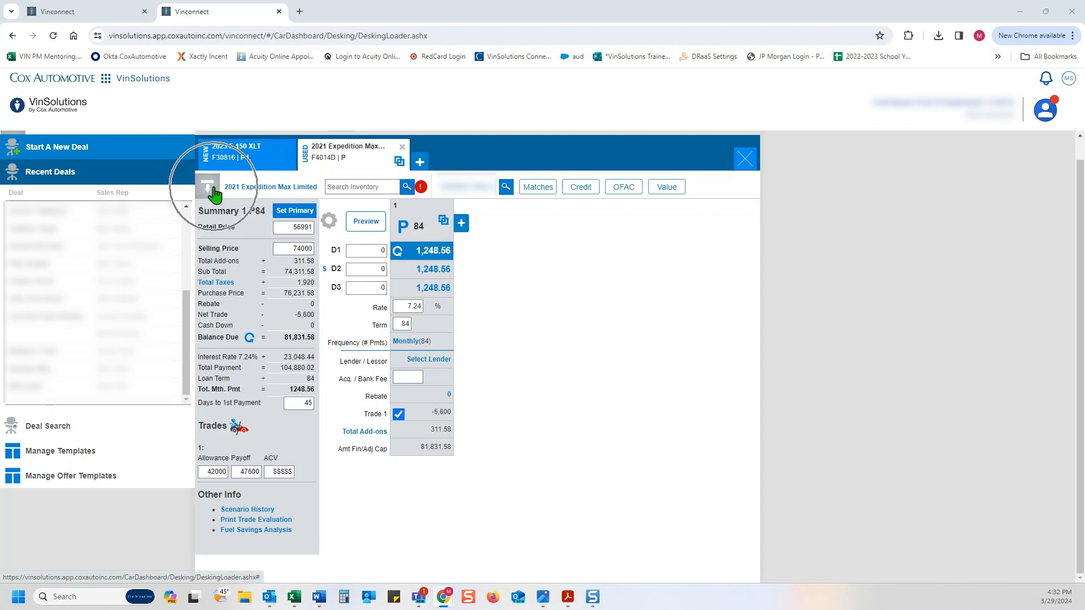
mouse_move(211, 190)
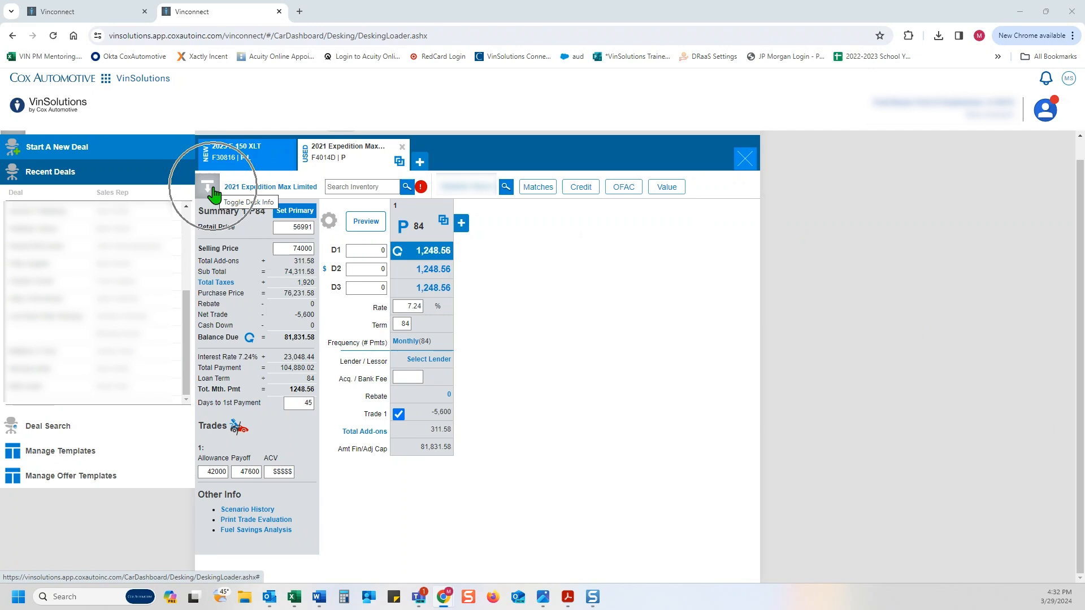
Step: Expand the vehicle info panel for the 2021 Expedition Max Limited deal
left_click(208, 186)
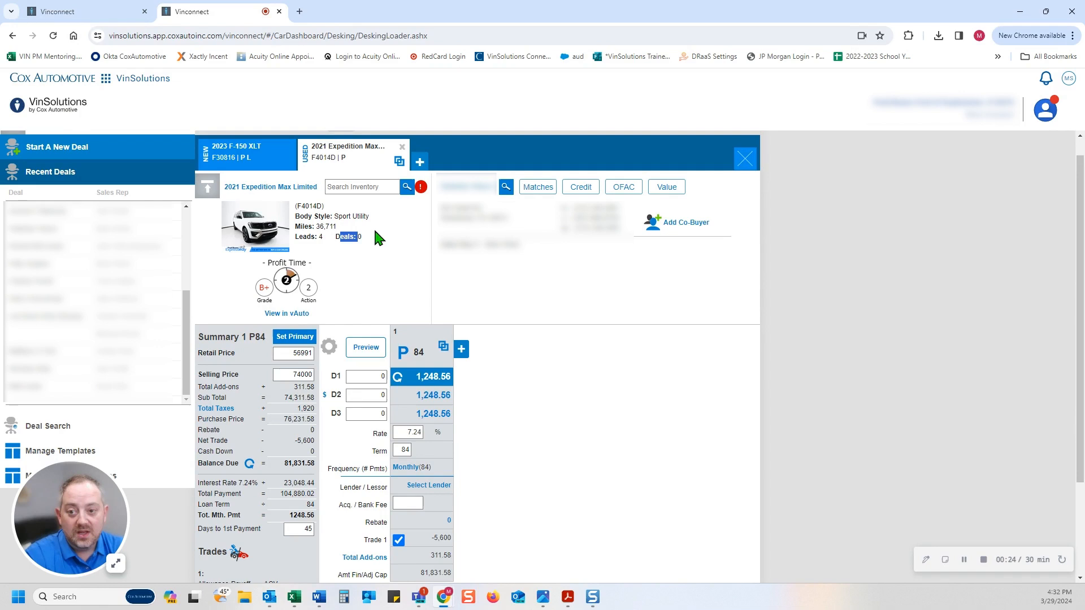
mouse_move(286, 260)
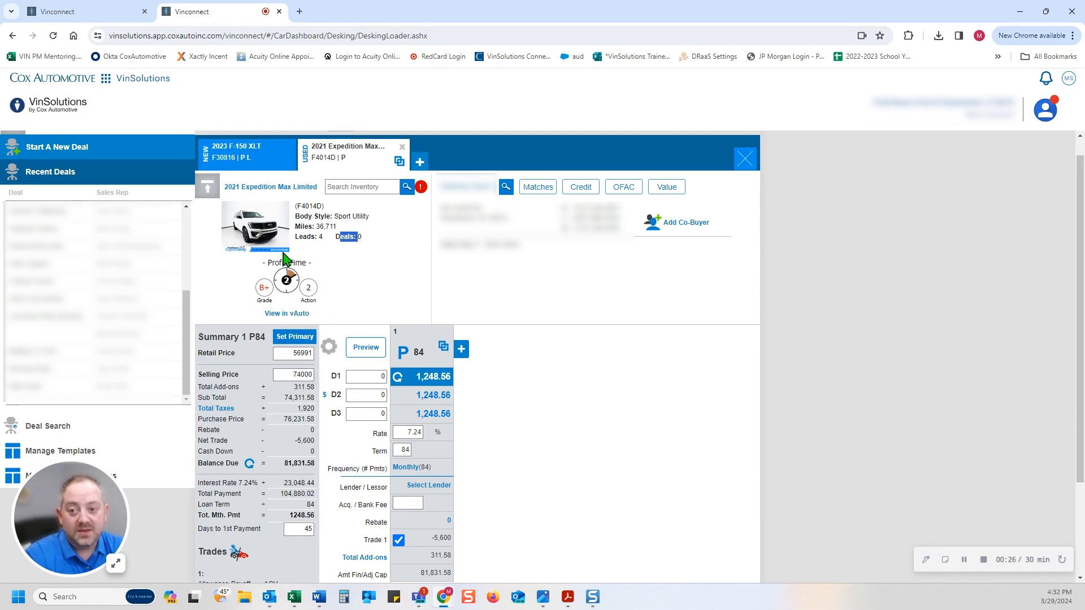
mouse_move(269, 295)
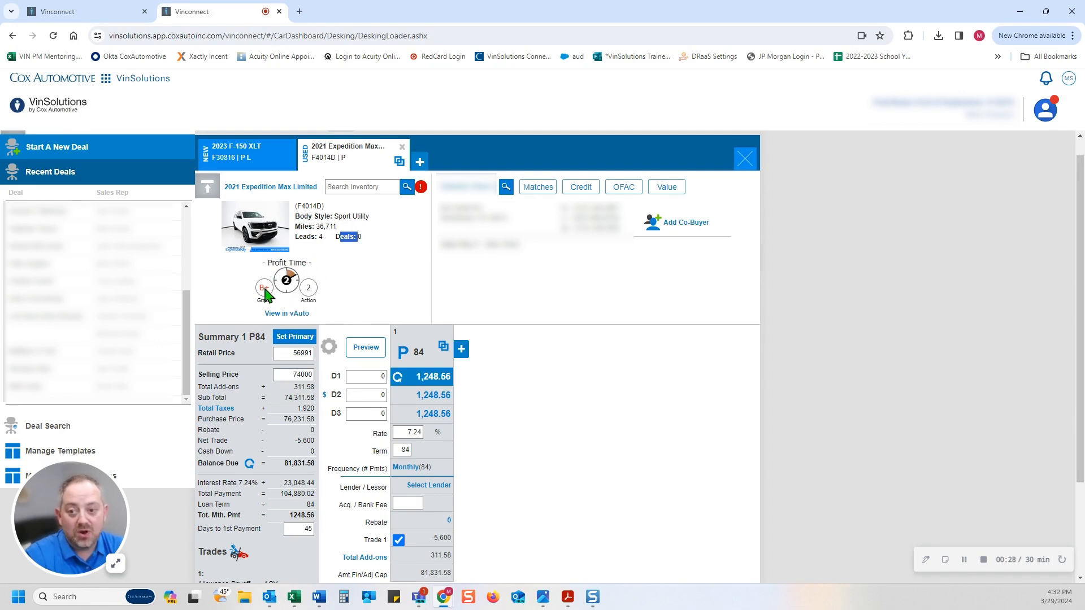
mouse_move(295, 316)
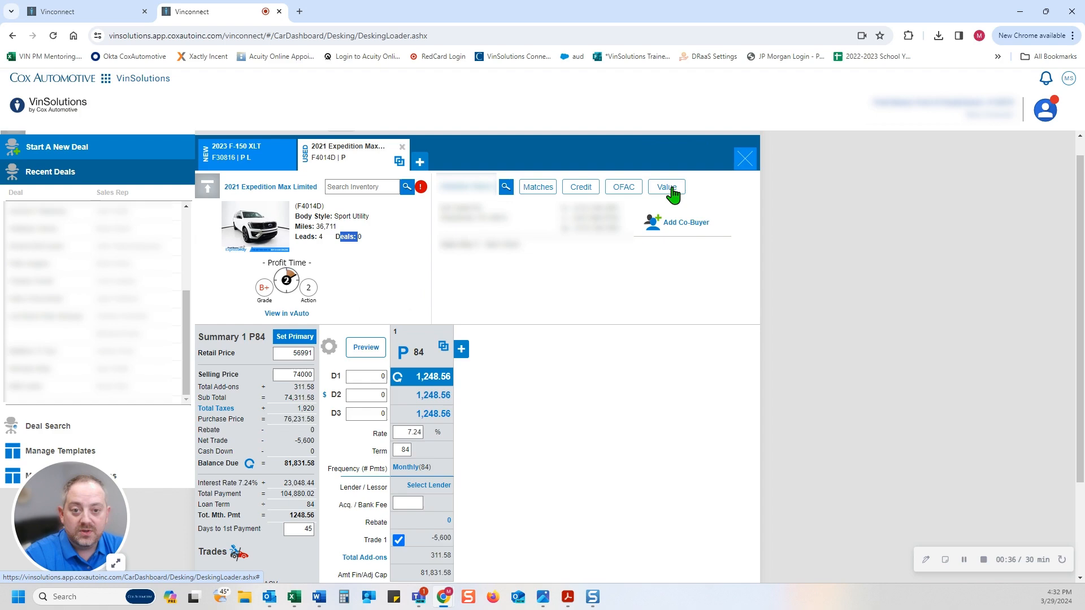
Step: Show the Customer Value window with spend totals, sold leads and repair orders
left_click(665, 187)
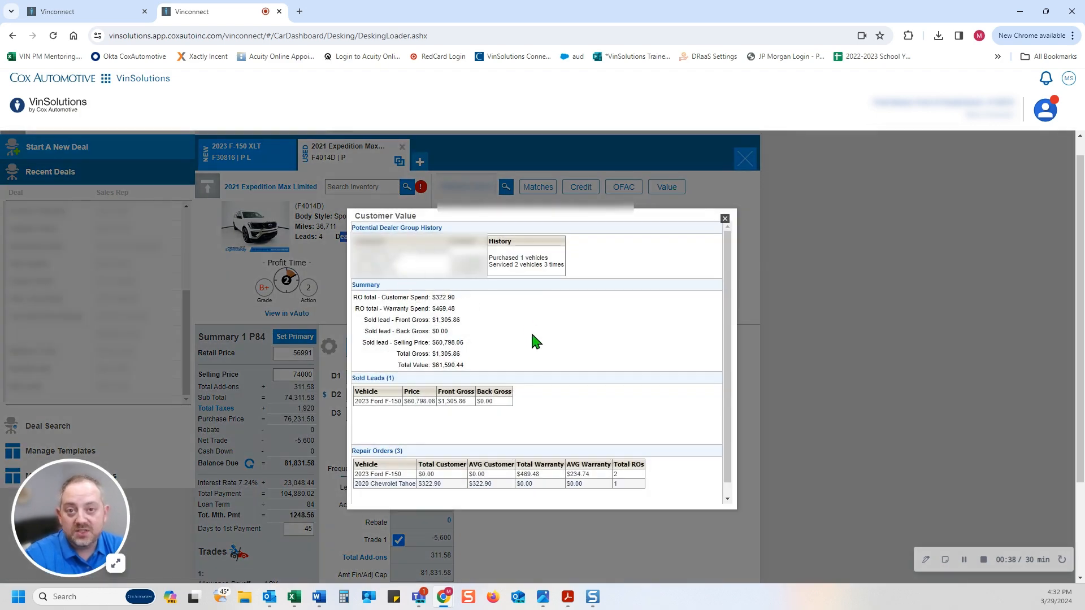
mouse_move(538, 332)
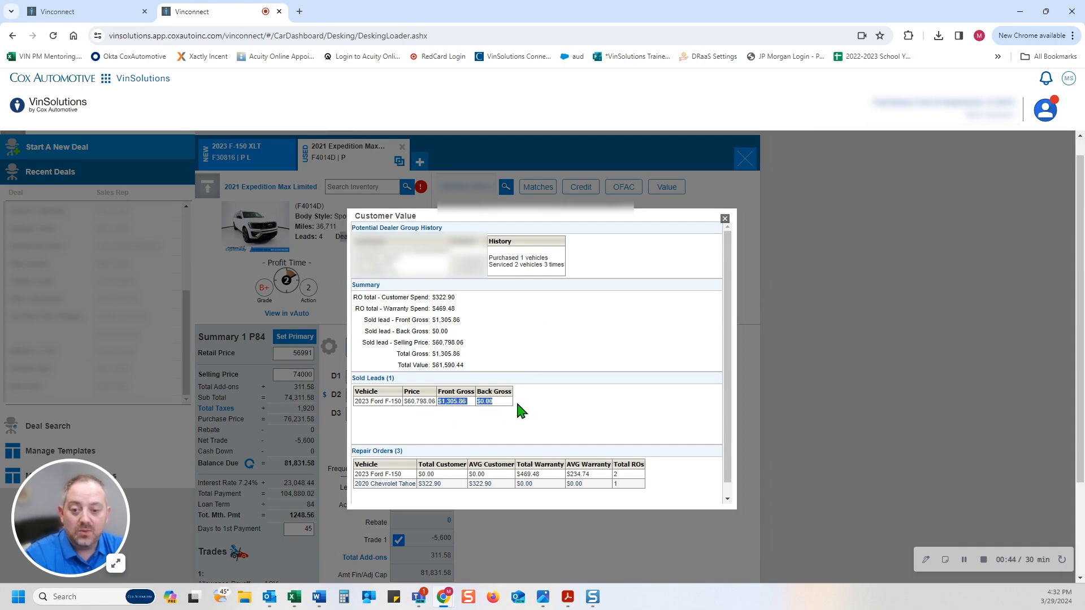
mouse_move(456, 485)
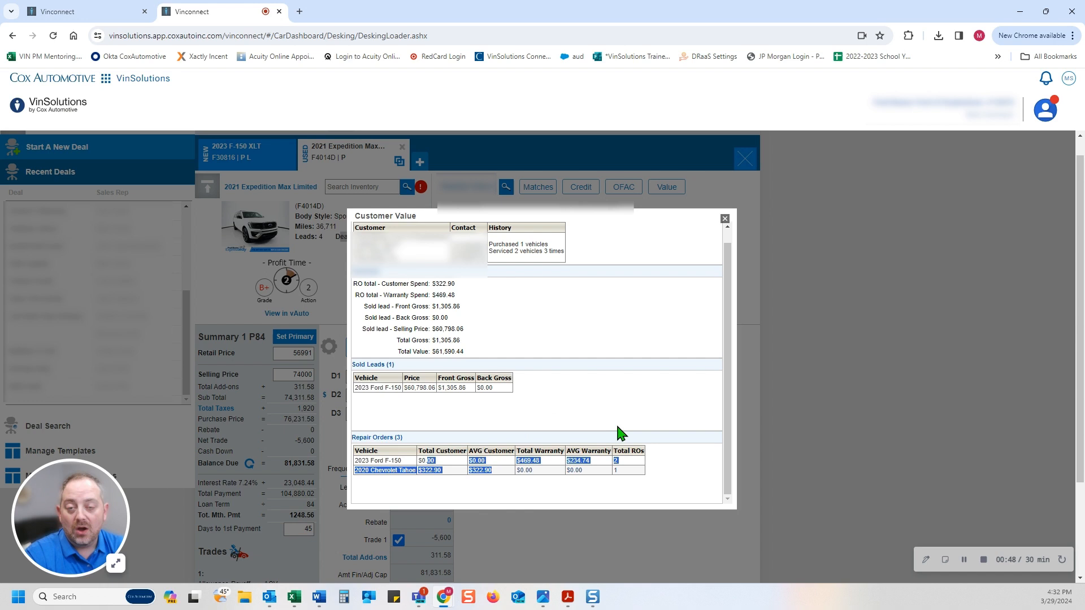
mouse_move(613, 433)
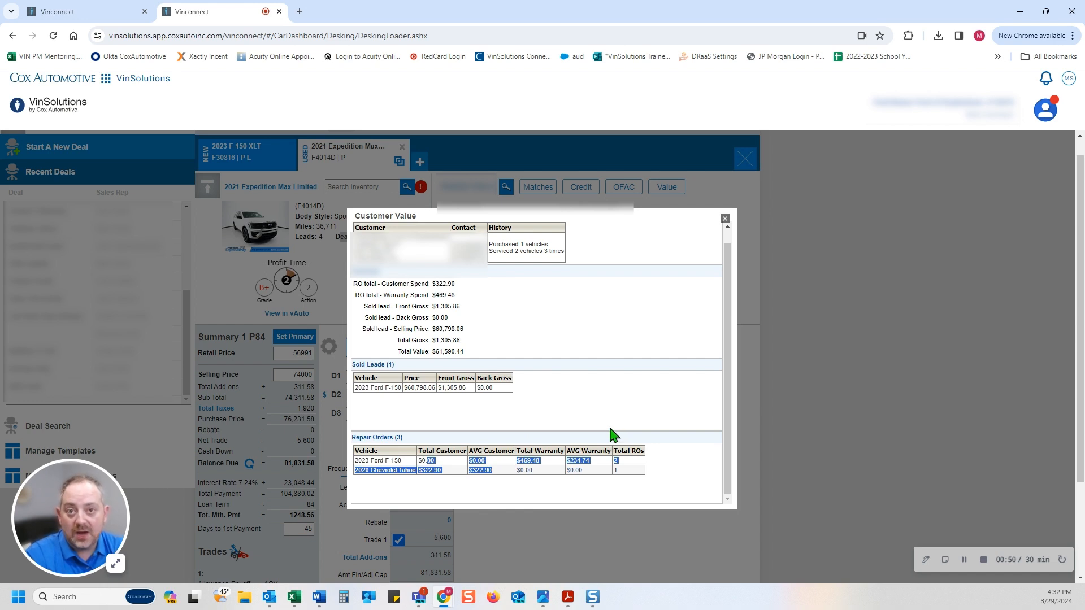
mouse_move(608, 433)
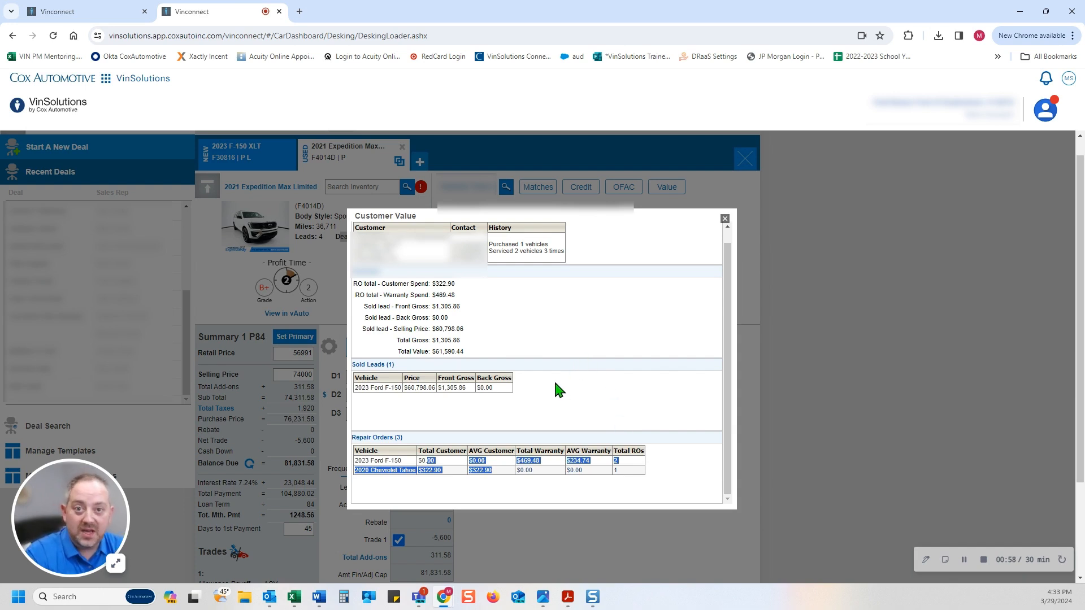
mouse_move(550, 397)
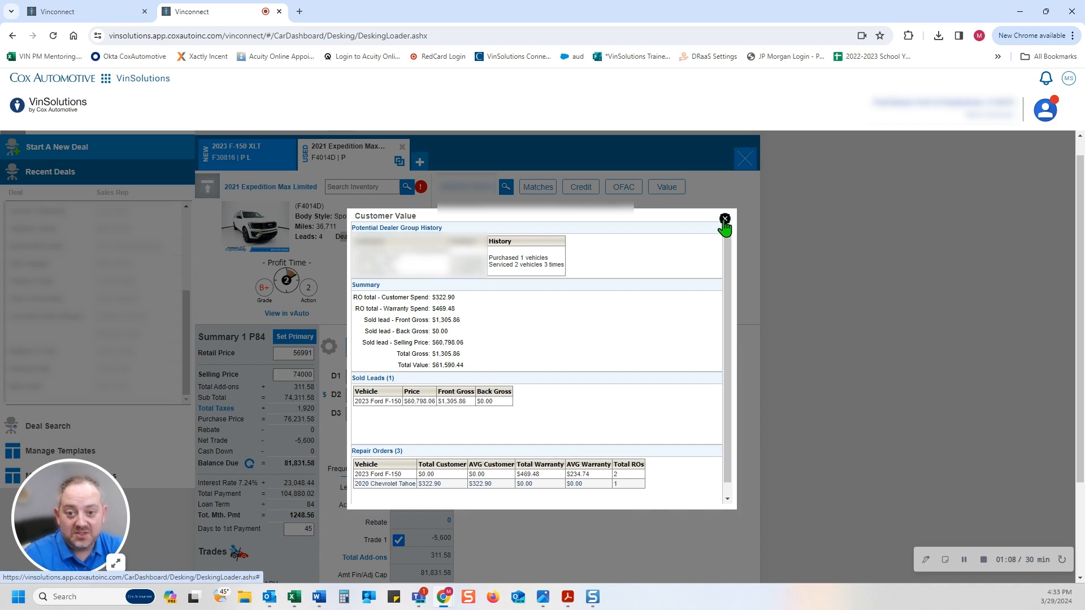
Step: Close the Customer Value window and save the customer information
left_click(723, 218)
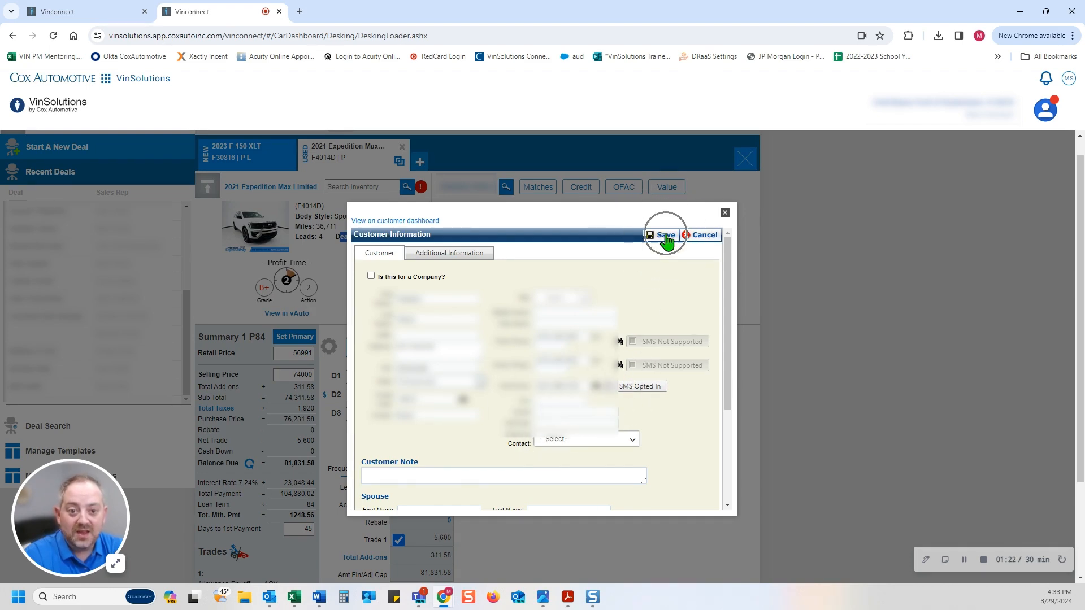
left_click(662, 235)
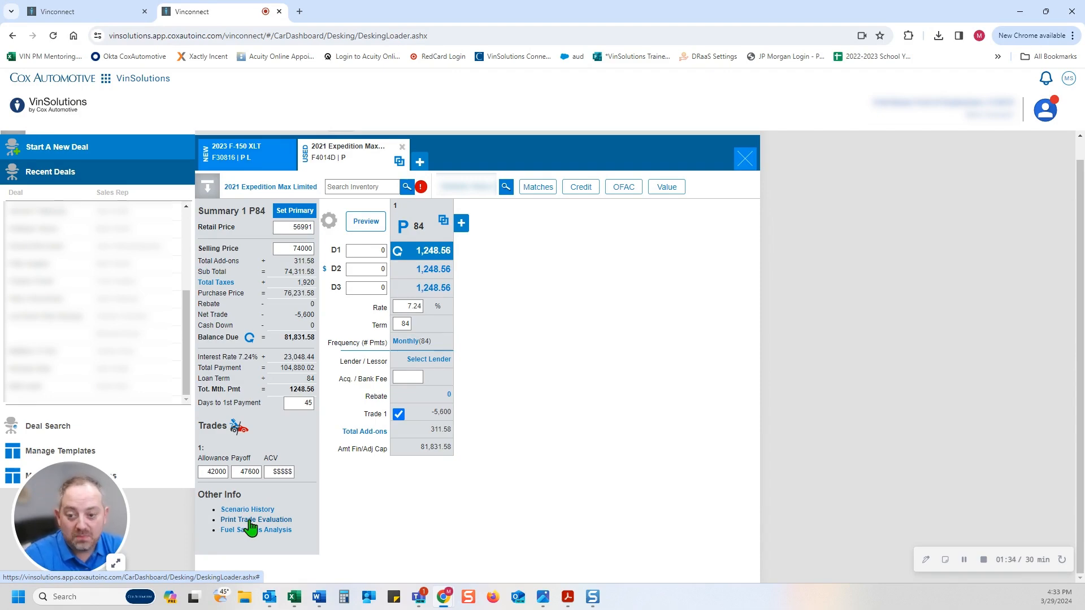
Step: Add Carfax $1,000 and Tires $500 recon items to the trade evaluation
left_click(256, 520)
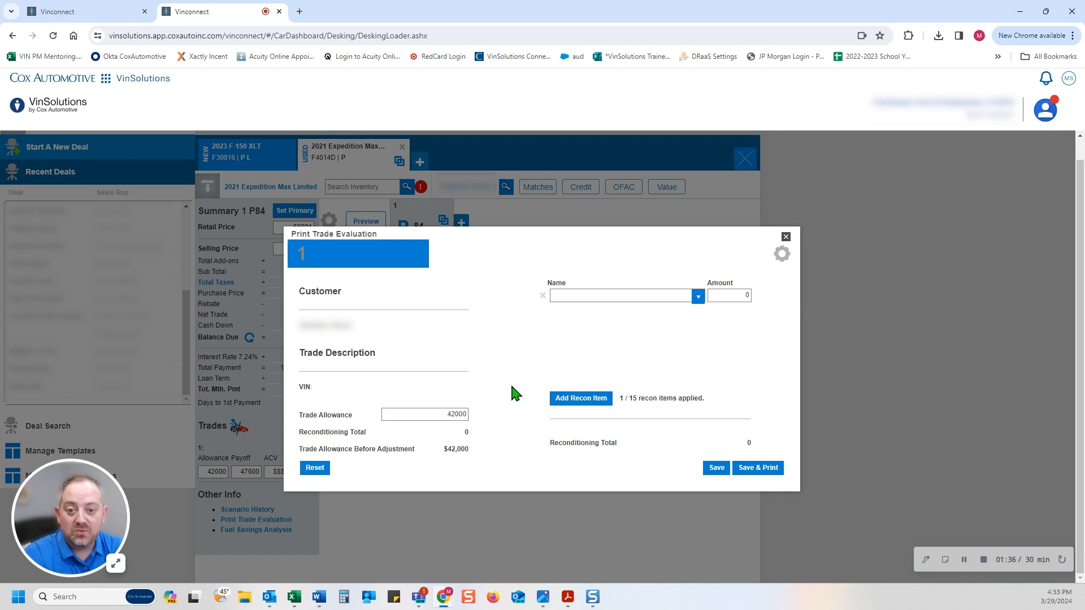
left_click(698, 296)
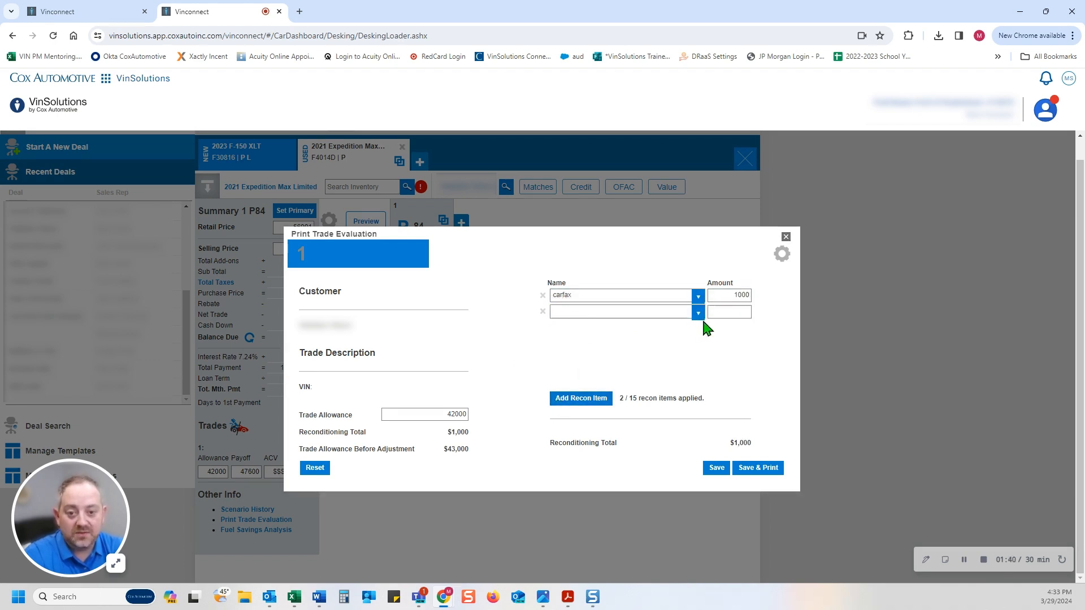
type("Tires")
type("500")
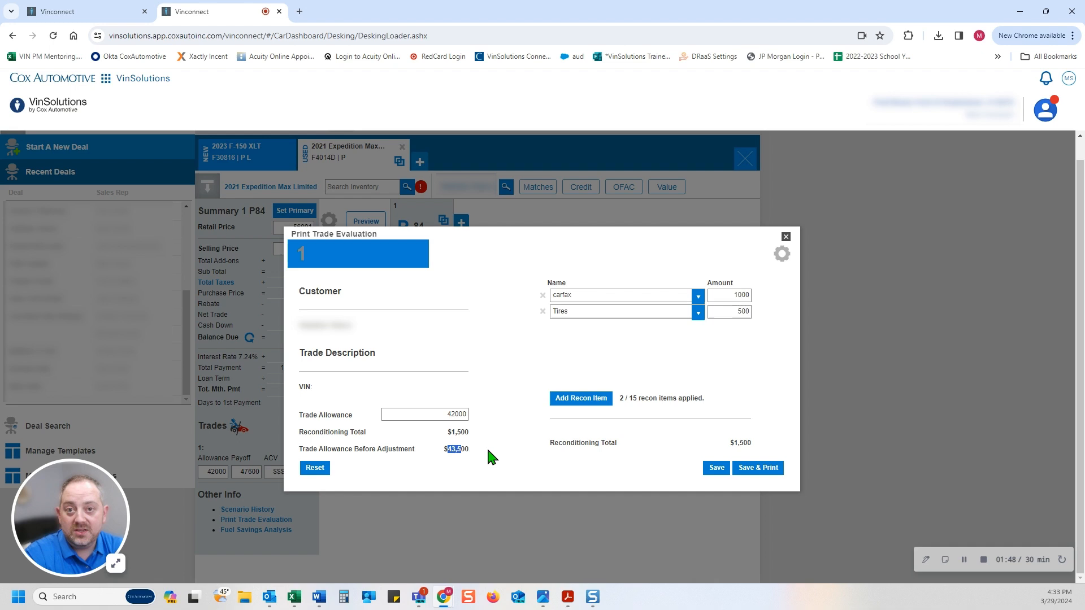
mouse_move(493, 445)
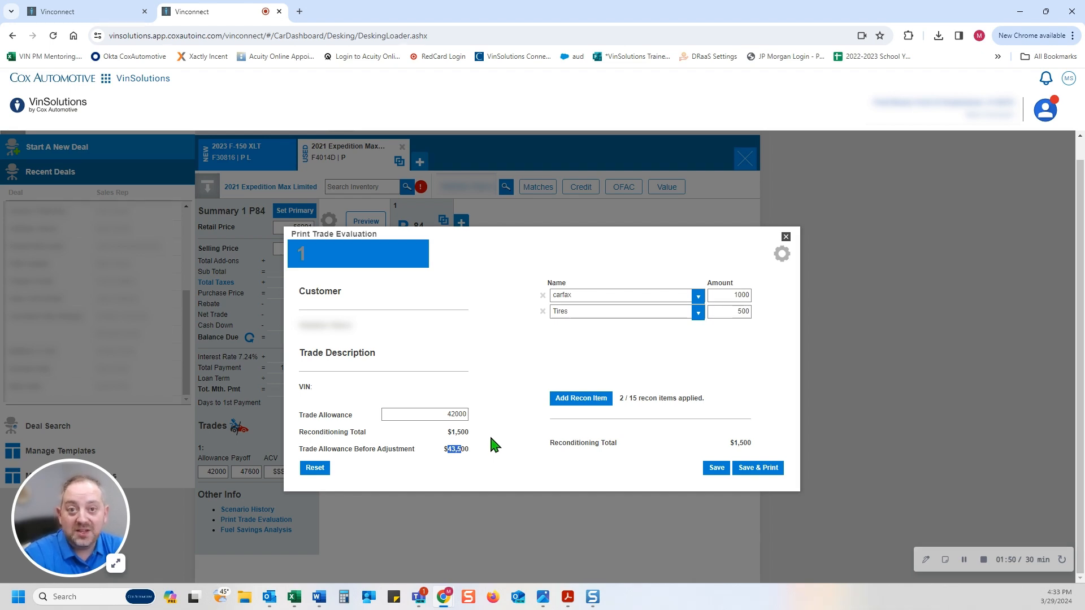
mouse_move(553, 341)
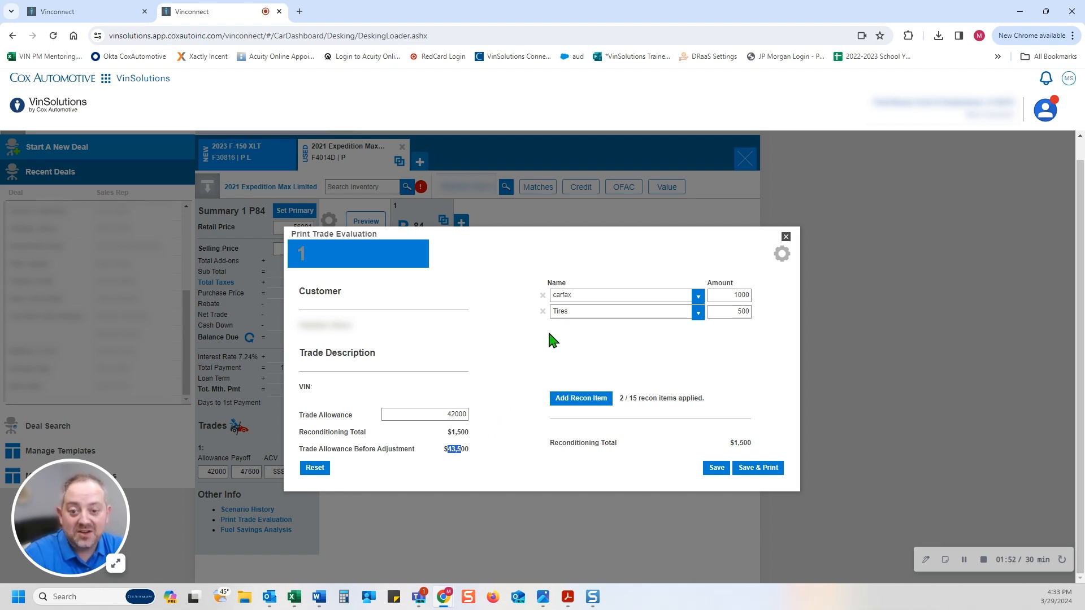
Step: Enter a trade allowance of 42000, bringing the total to $43,500 with recon
left_click(424, 414)
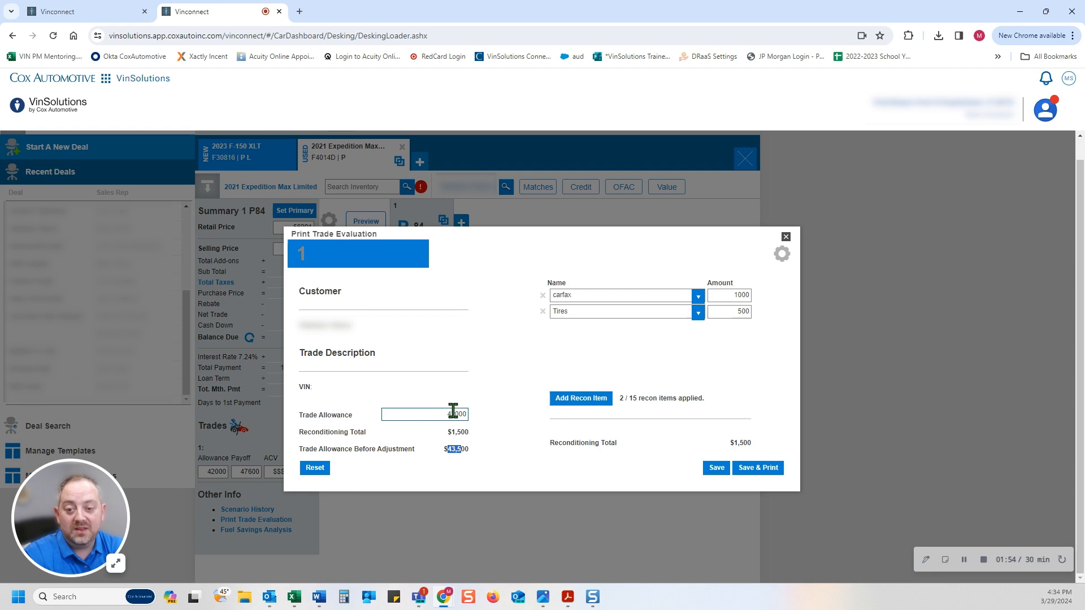
type("42000")
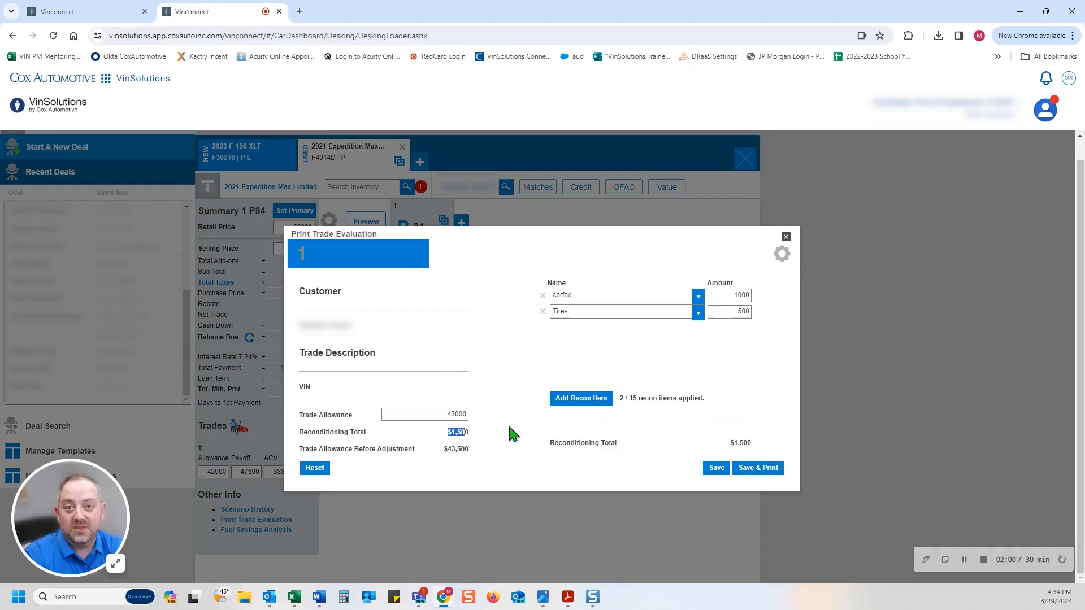
left_click(424, 413)
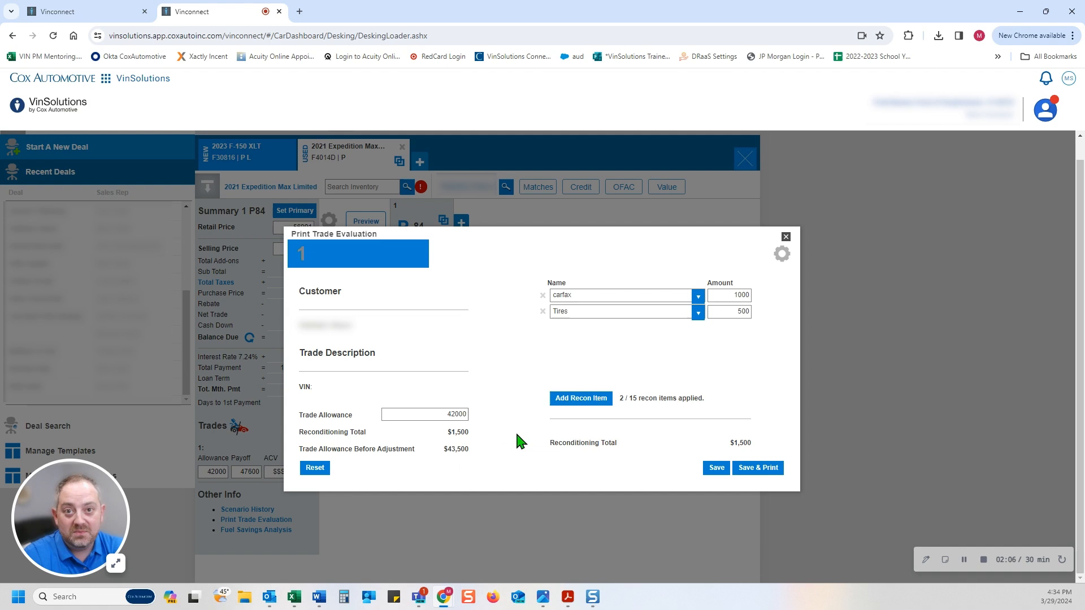
mouse_move(503, 421)
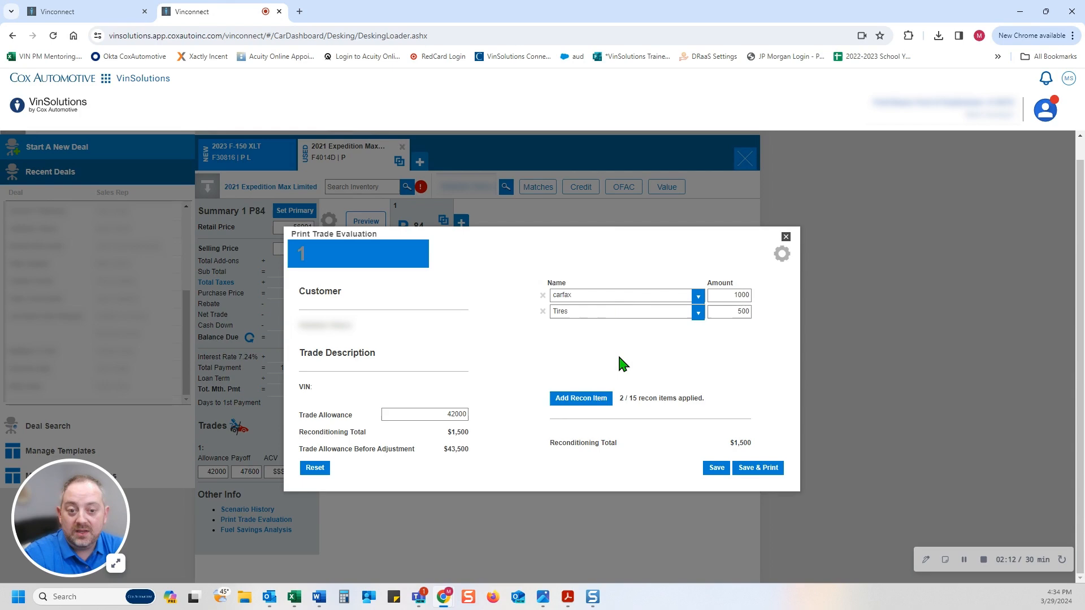
mouse_move(781, 462)
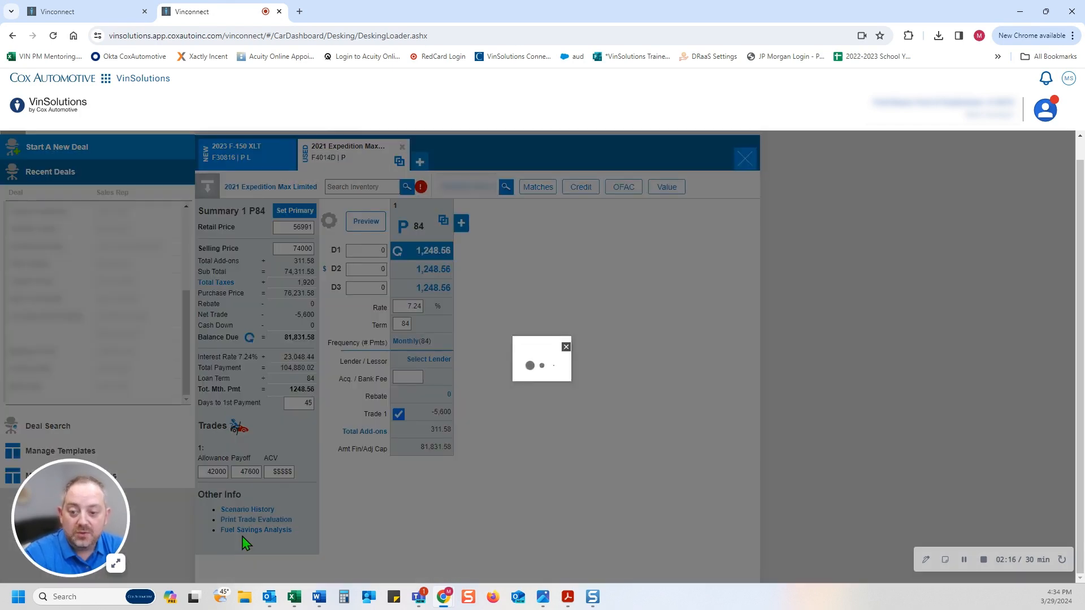
Step: Run the fuel savings analysis with trade-in 17 MPG and $3.00 per gallon
left_click(397, 251)
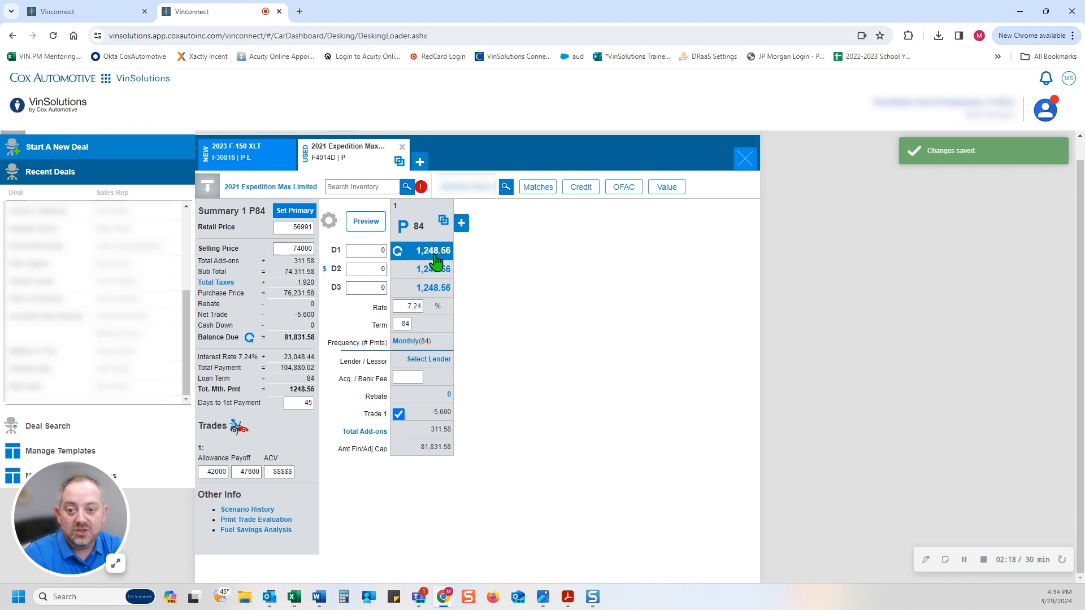
mouse_move(437, 240)
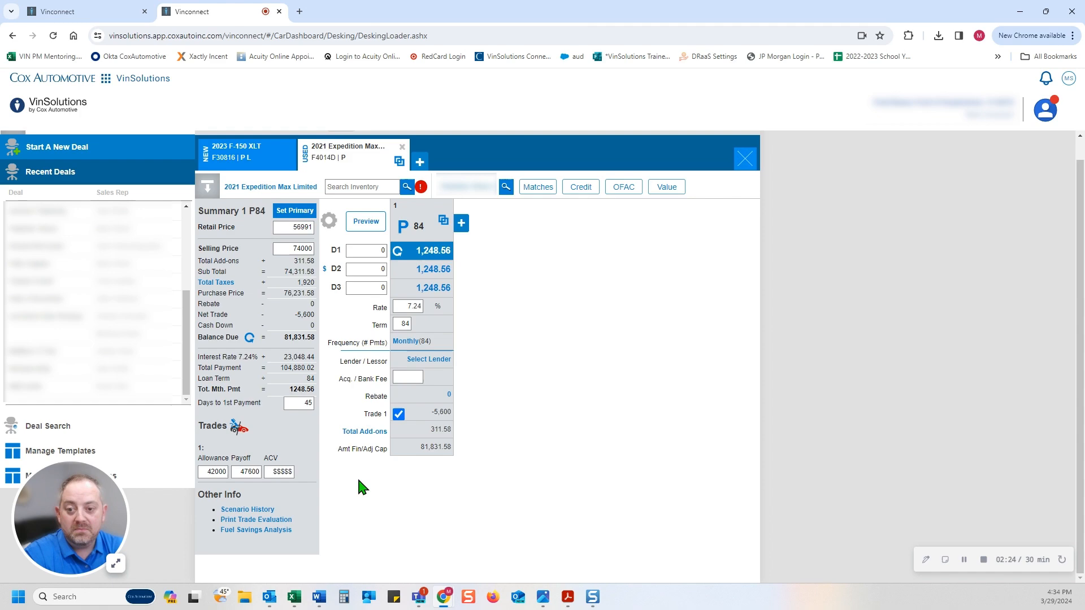
mouse_move(340, 540)
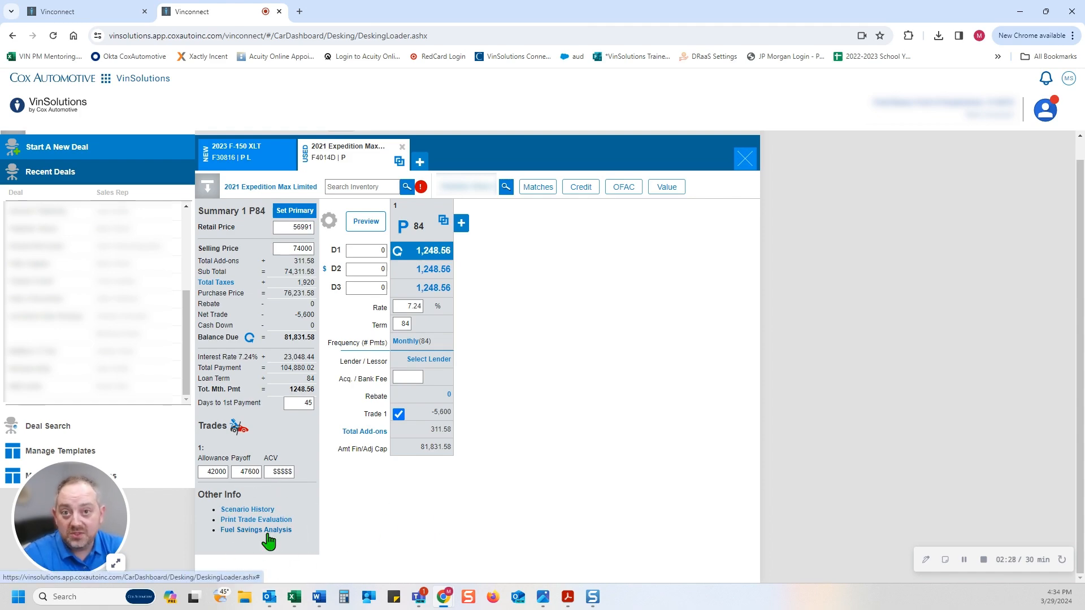
left_click(255, 529)
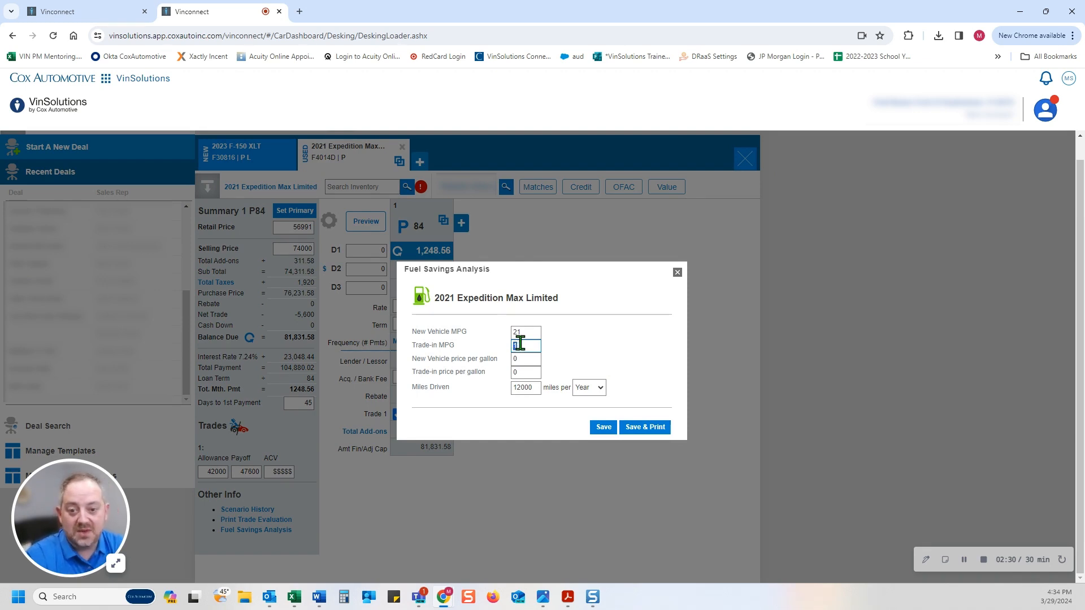
type("17")
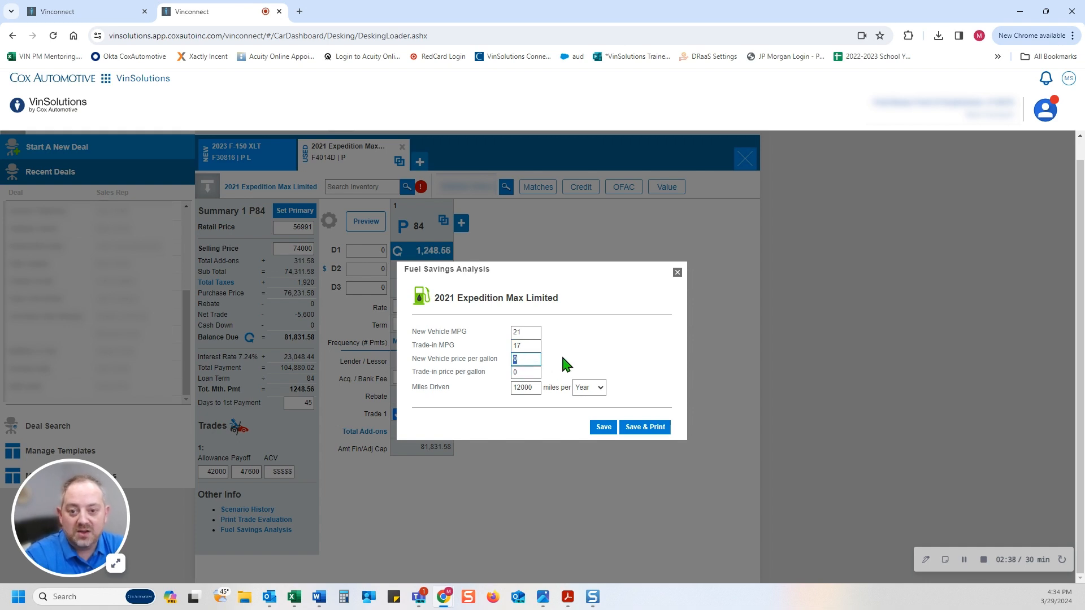
type("3.00")
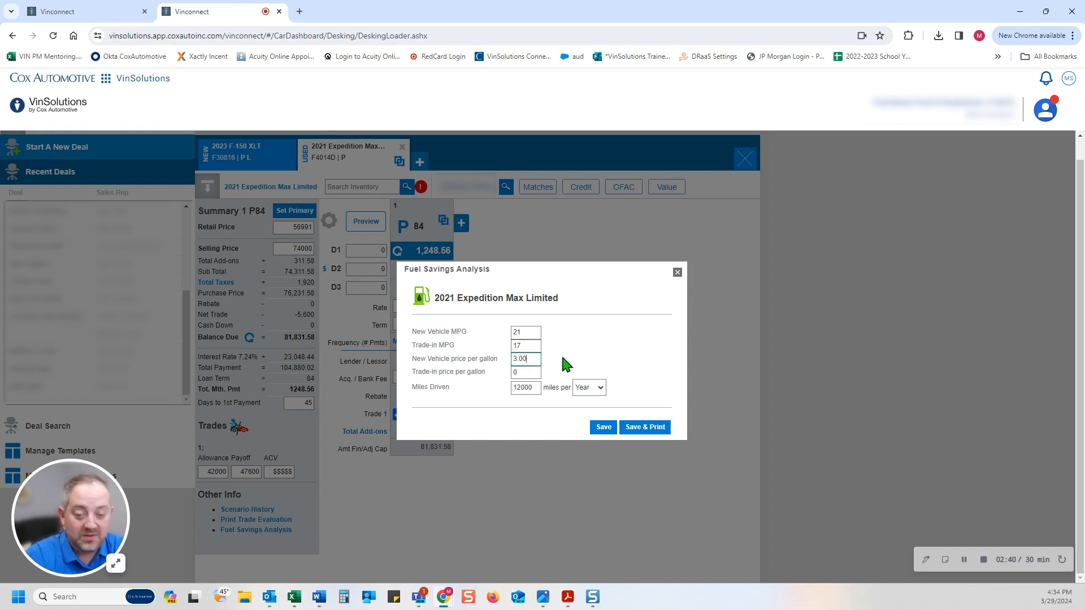
type("3.00")
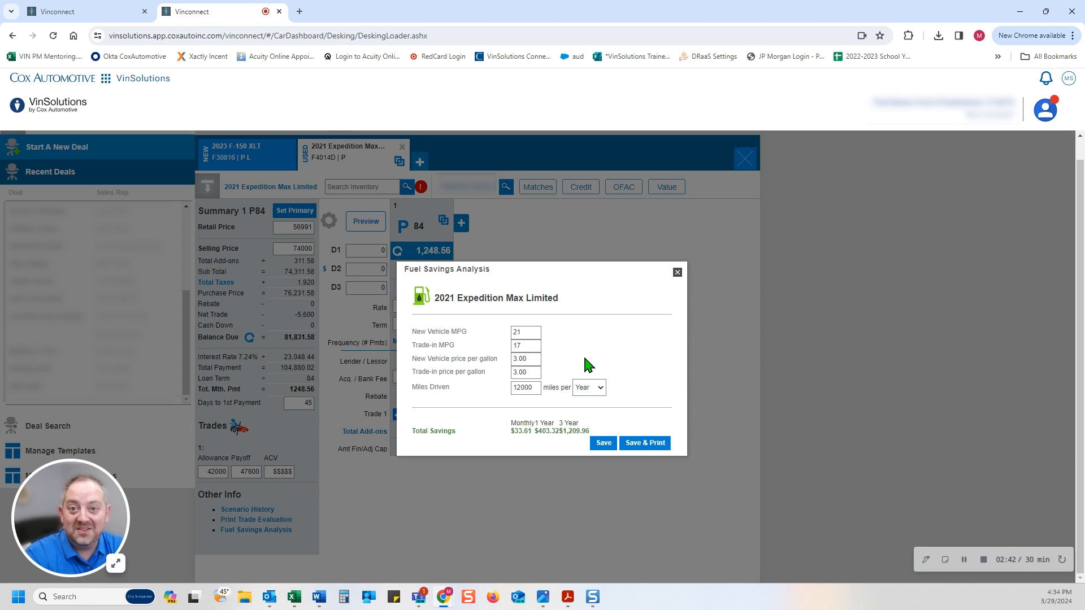
mouse_move(623, 355)
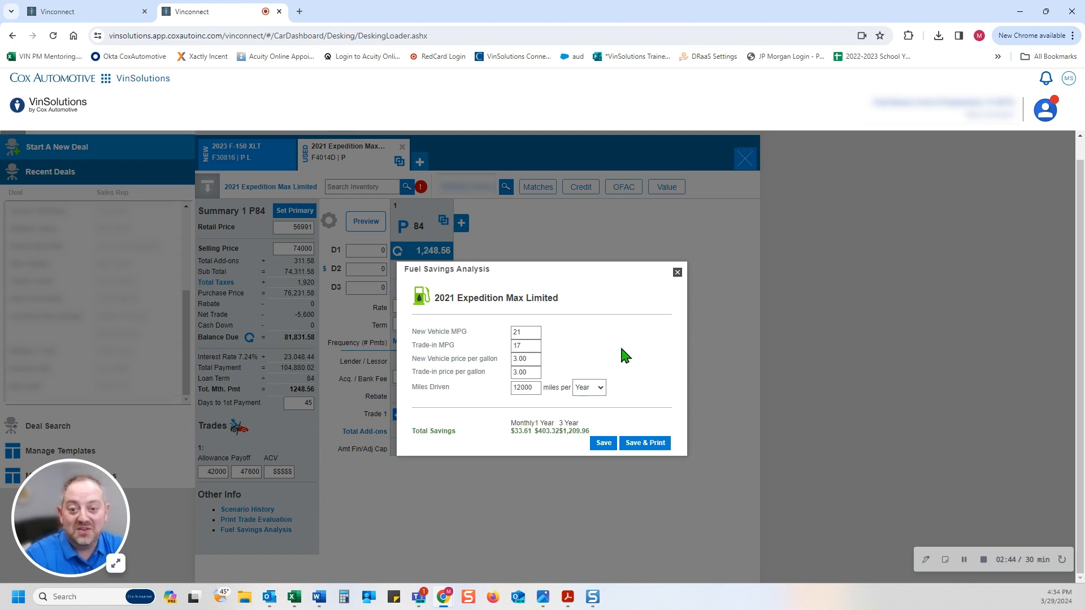
mouse_move(522, 443)
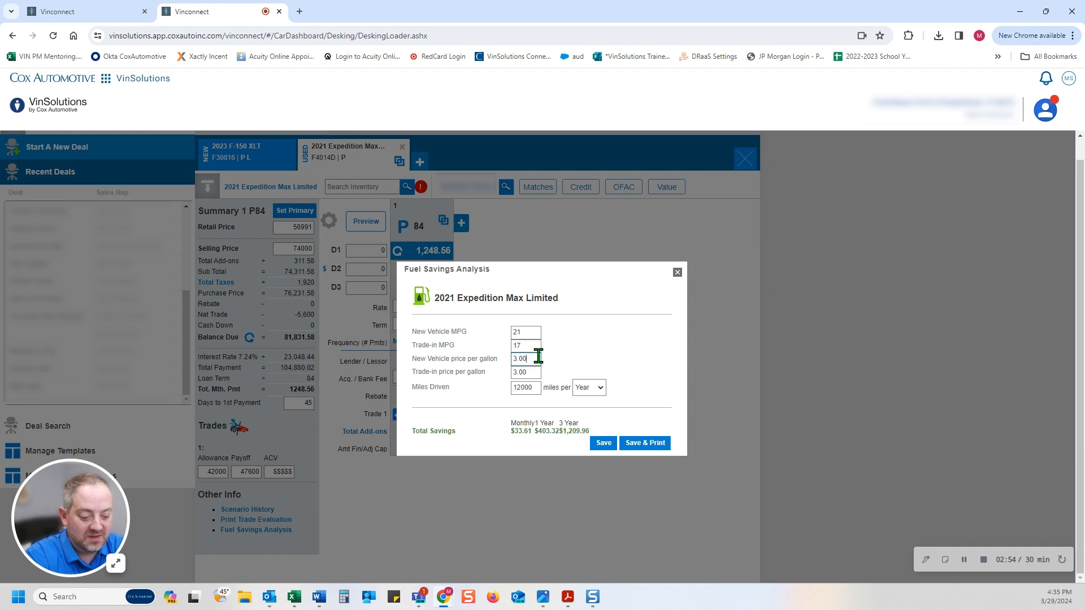
Step: Raise gas price to $3.50 for $1,411.92 three-year savings, then close the analysis
type("3.50")
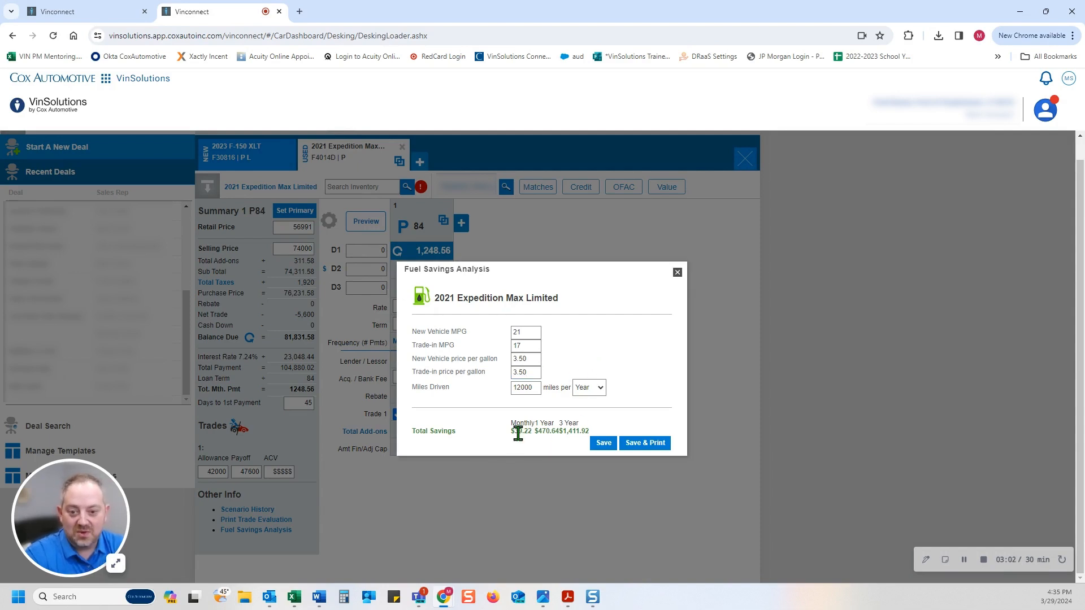
mouse_move(510, 433)
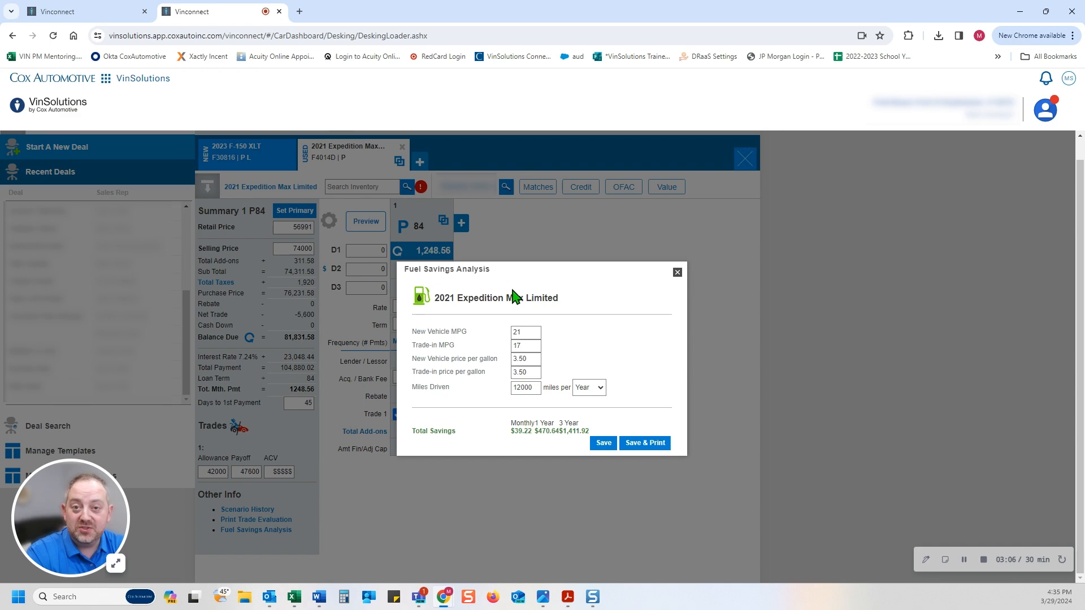
mouse_move(472, 315)
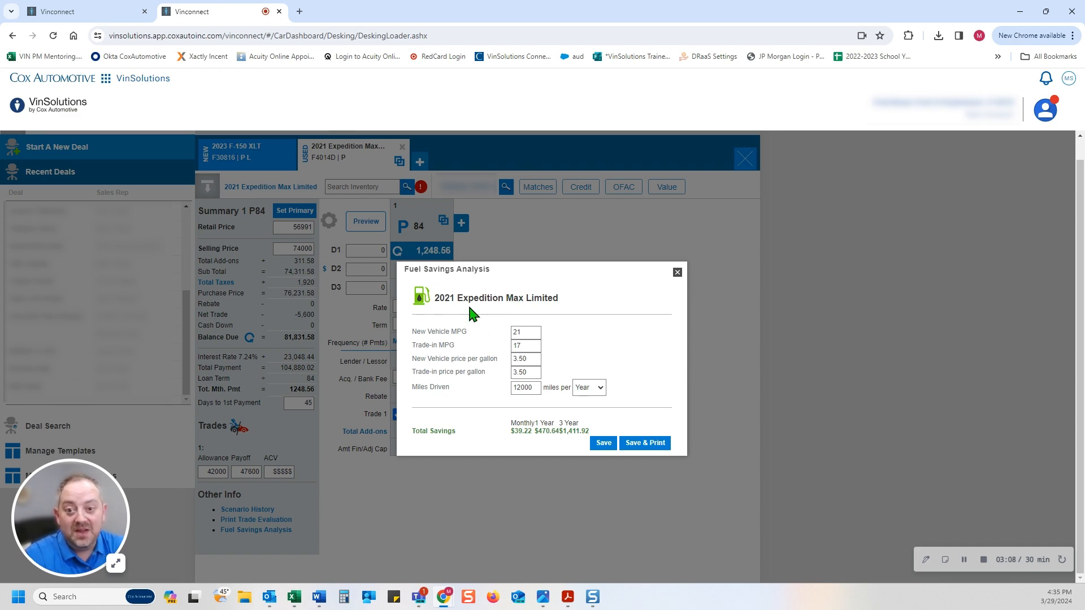
mouse_move(604, 340)
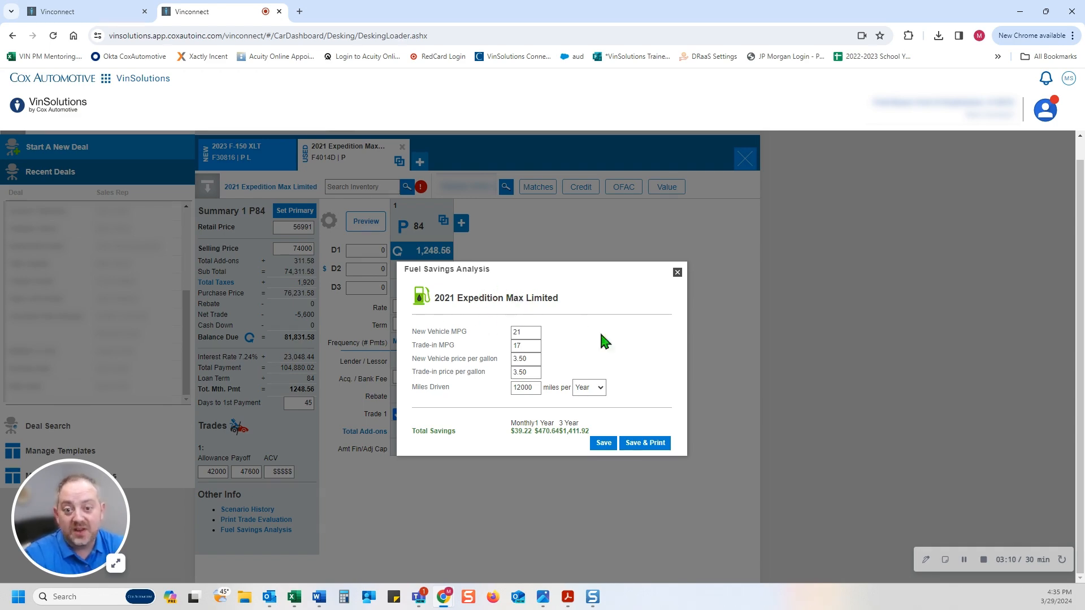
left_click(678, 272)
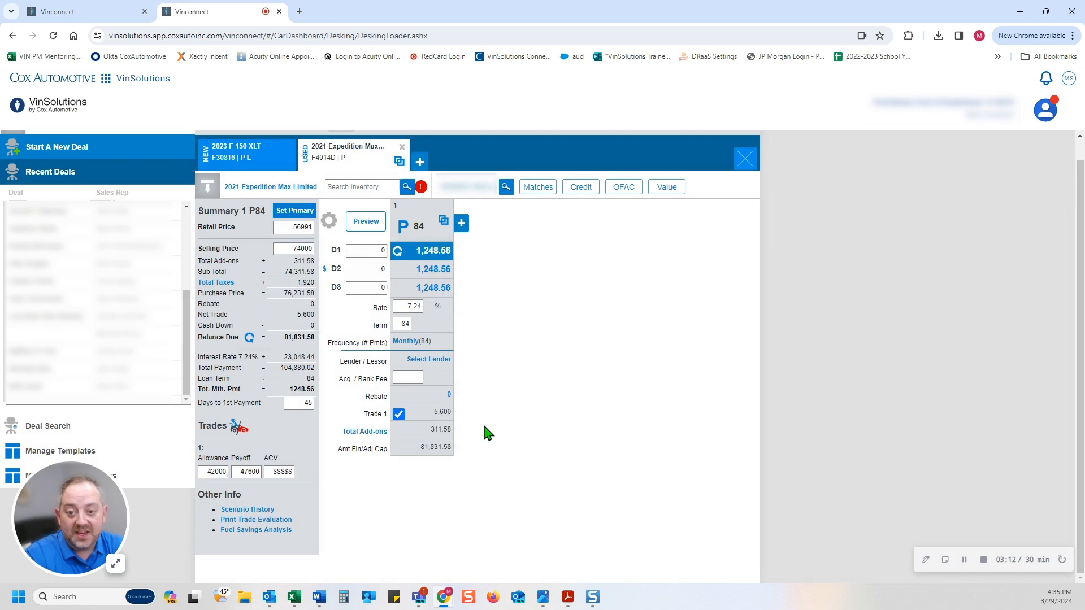
mouse_move(477, 343)
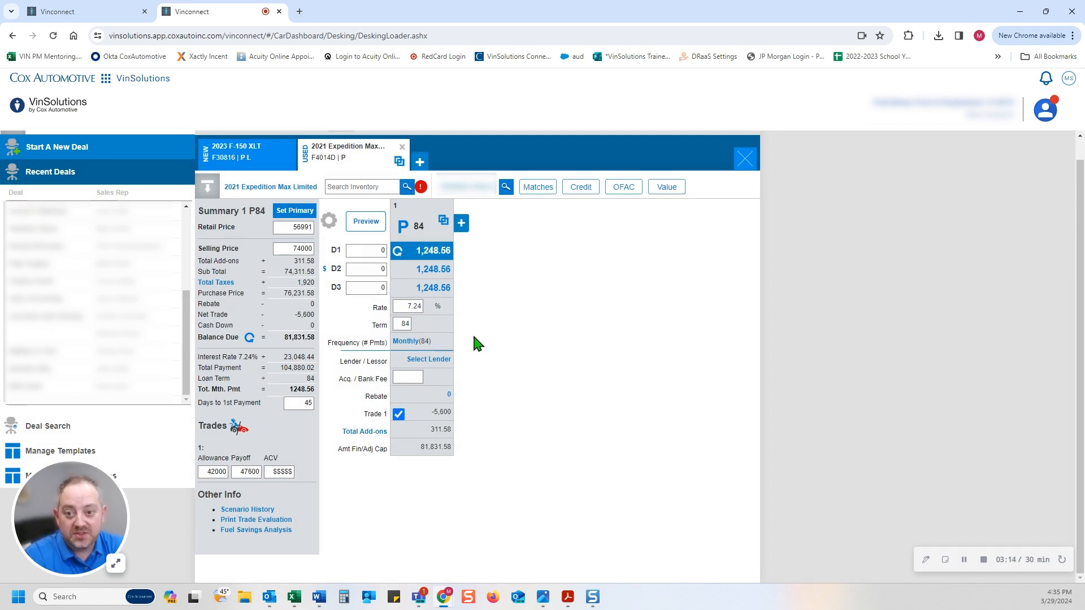
mouse_move(346, 516)
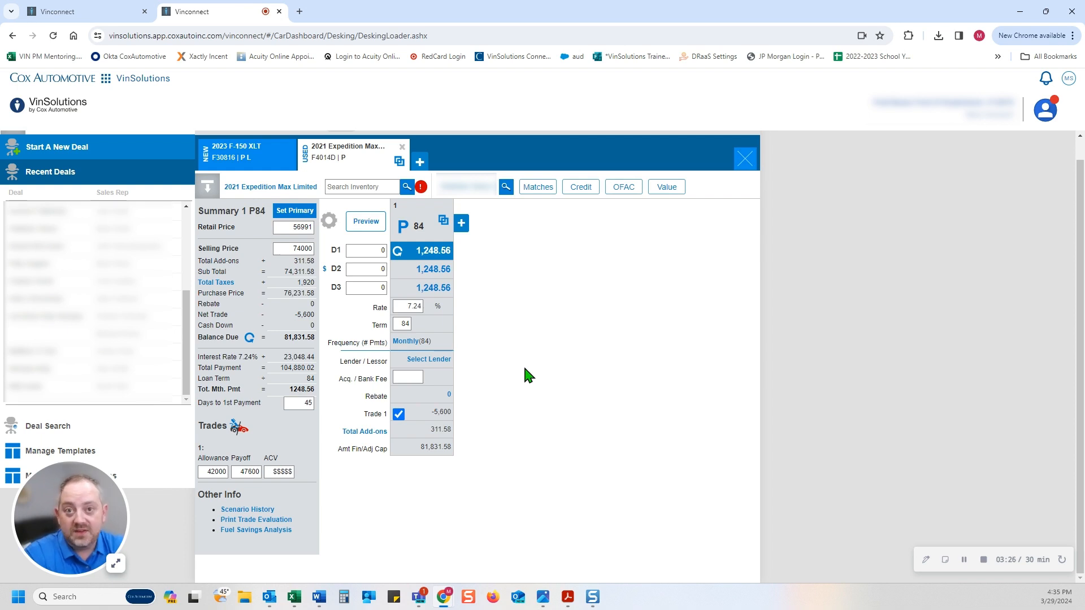
mouse_move(529, 361)
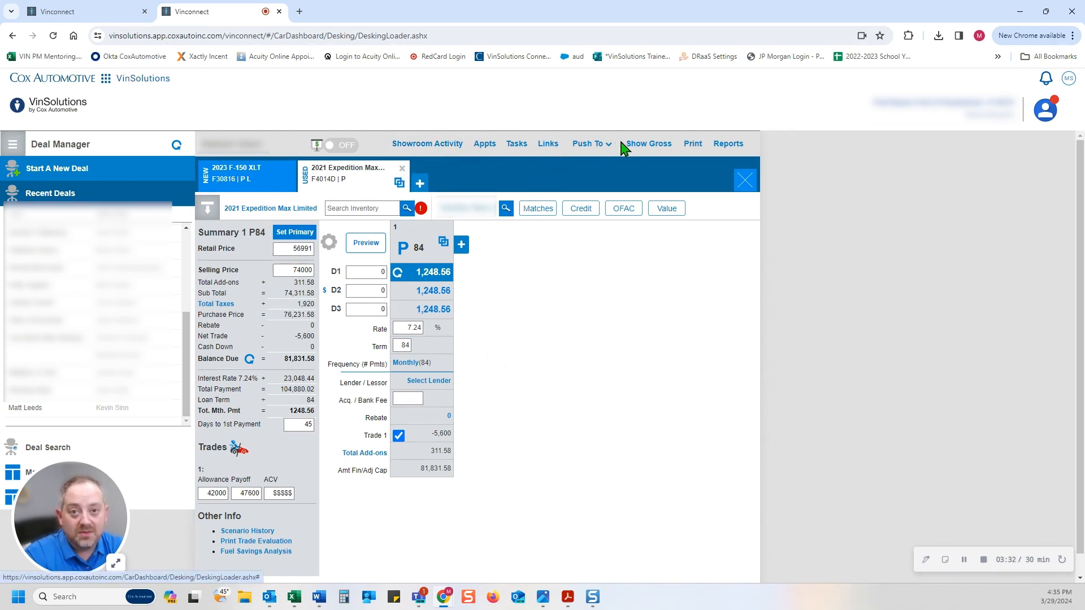
mouse_move(453, 176)
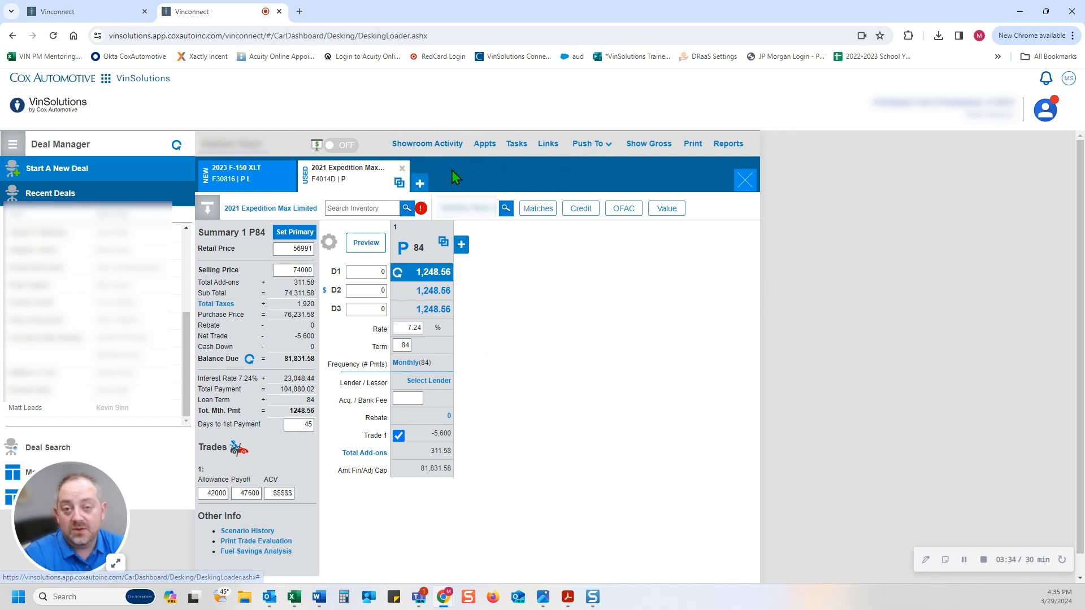
mouse_move(433, 150)
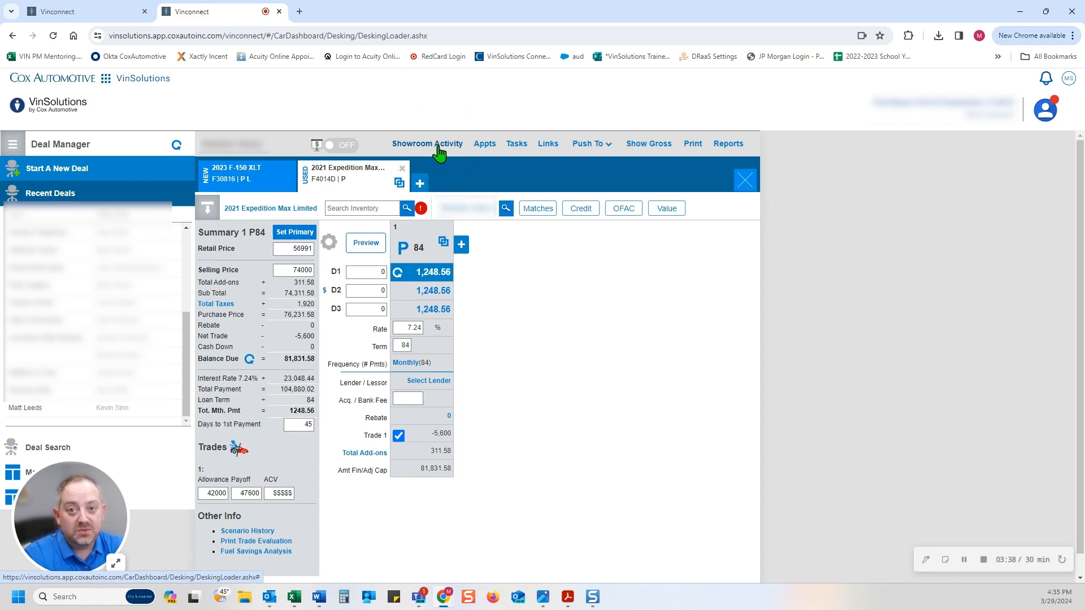
Step: Show the Deal Activity list of four current showroom visits
left_click(427, 143)
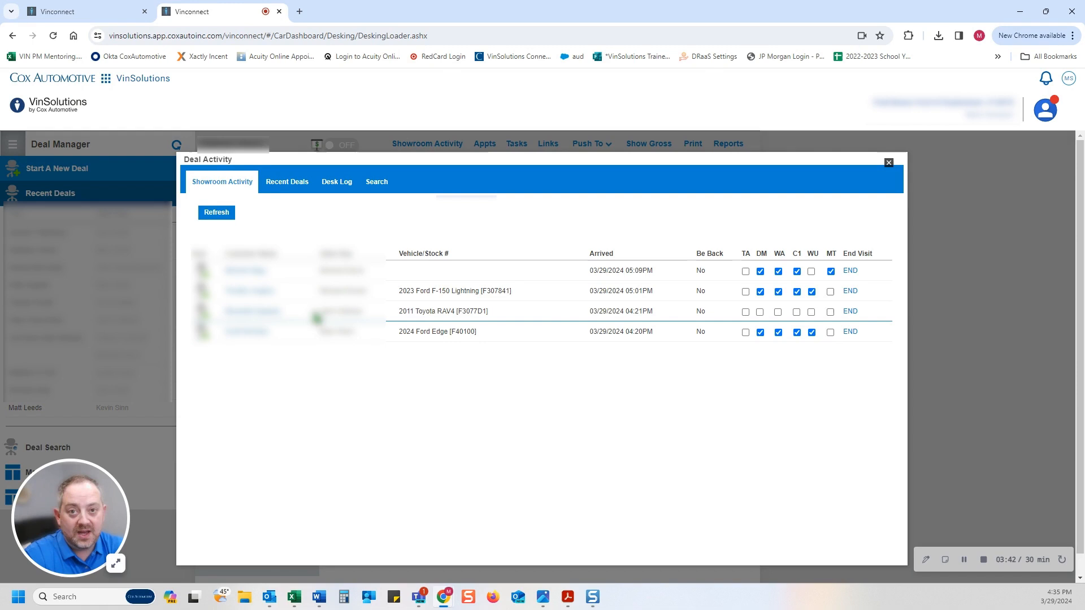
mouse_move(354, 408)
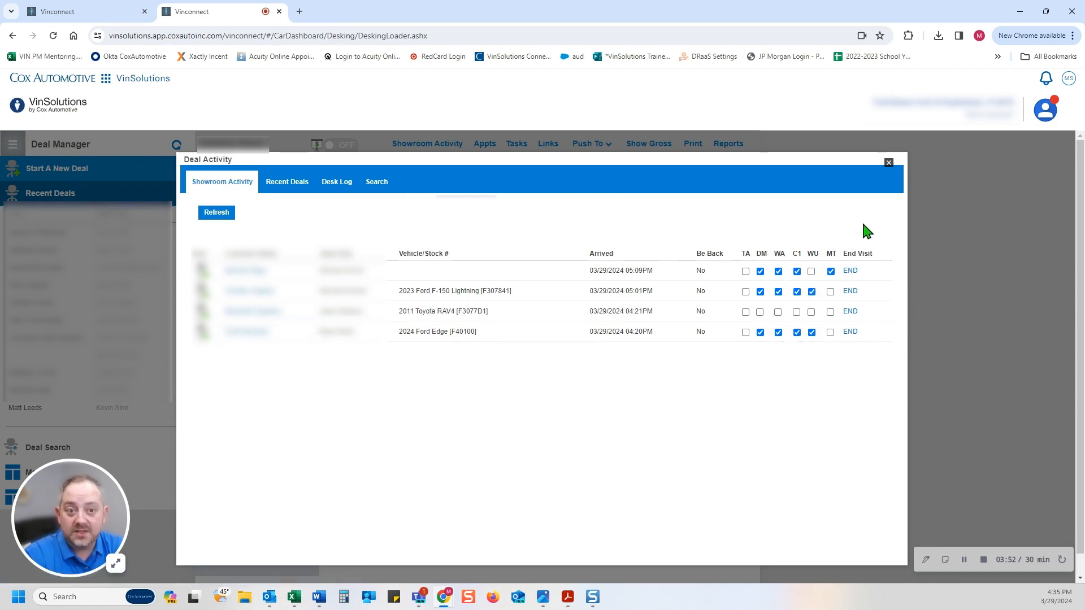
Step: Close the showroom activity and bring up the dealership Links window
left_click(889, 162)
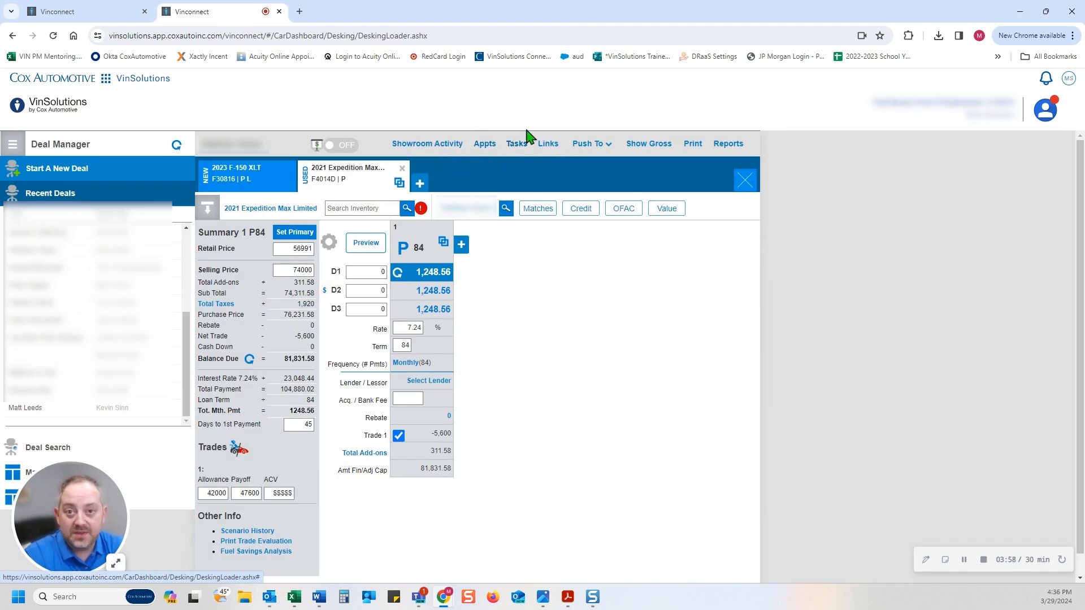
left_click(547, 143)
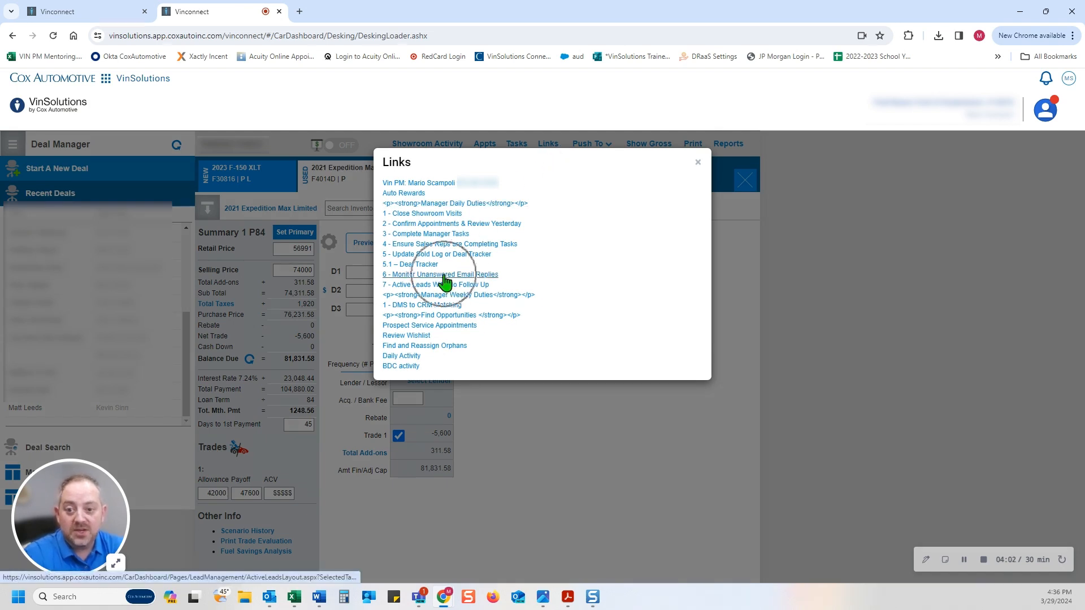
mouse_move(438, 295)
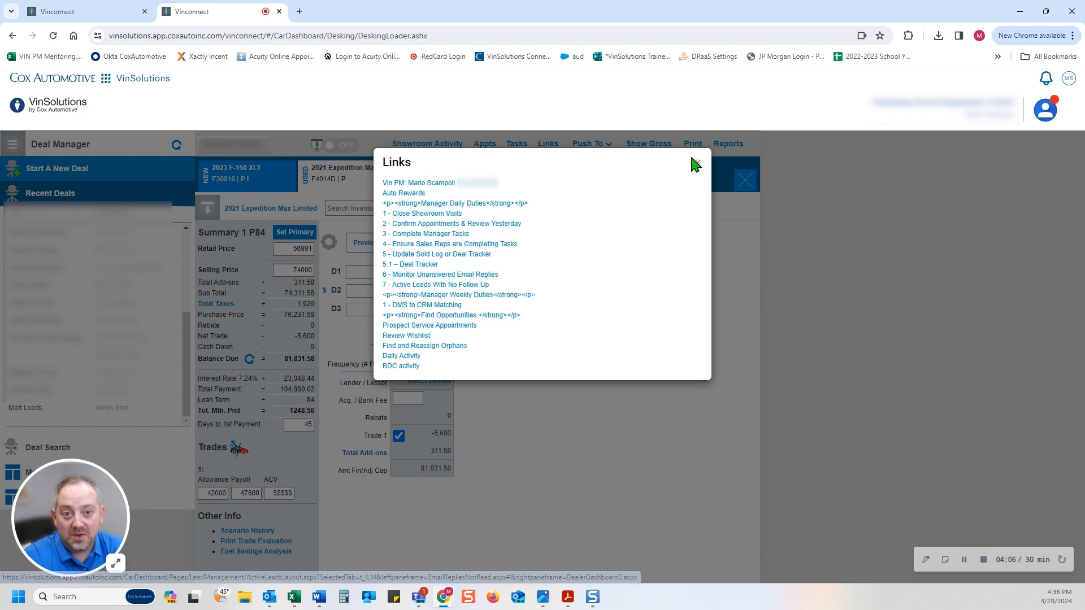
left_click(695, 165)
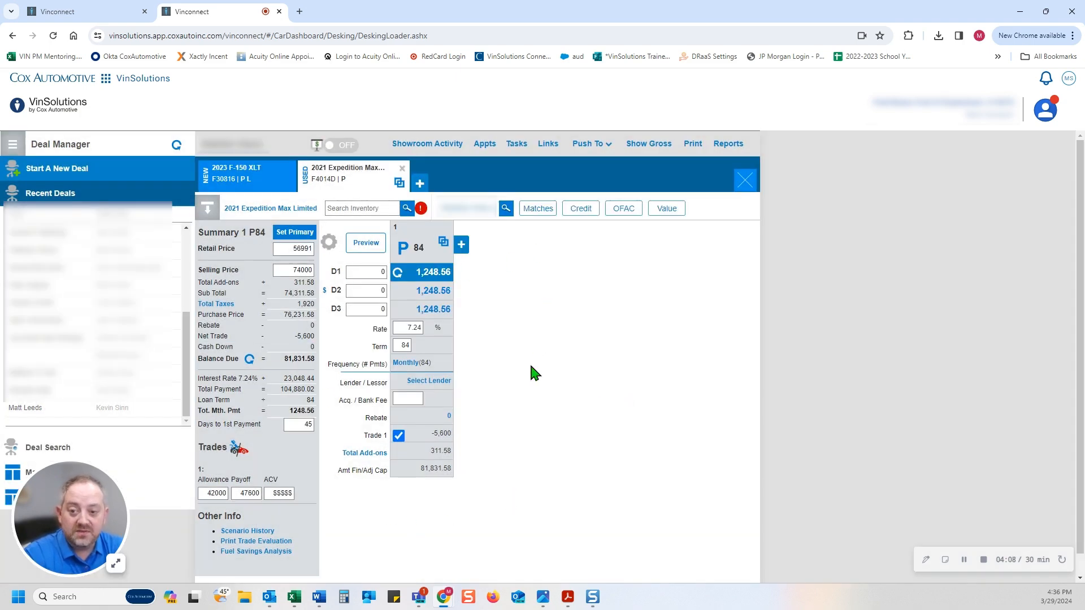
mouse_move(635, 260)
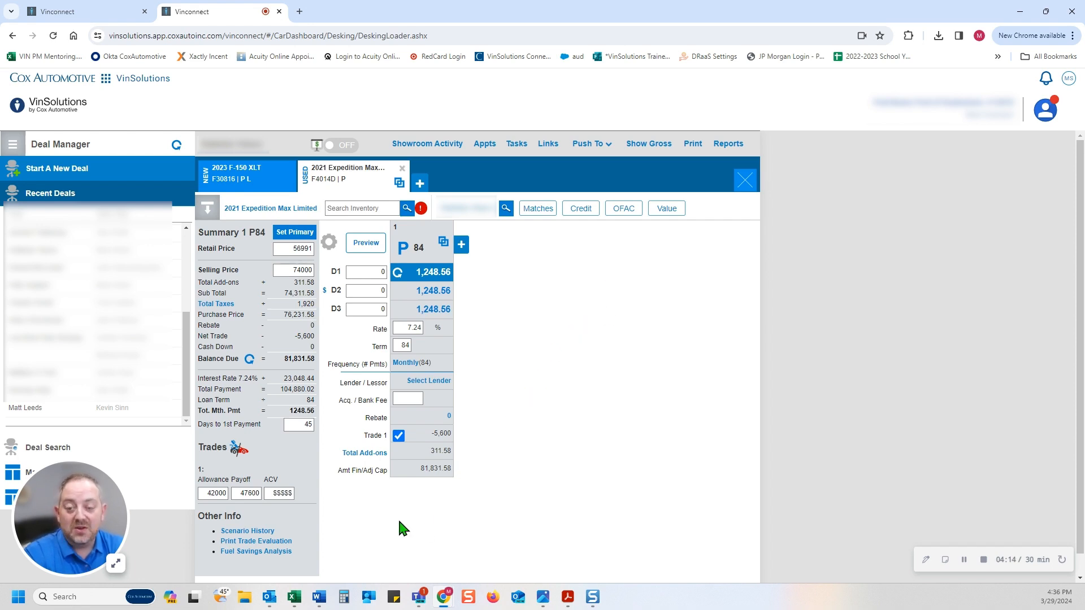
mouse_move(413, 495)
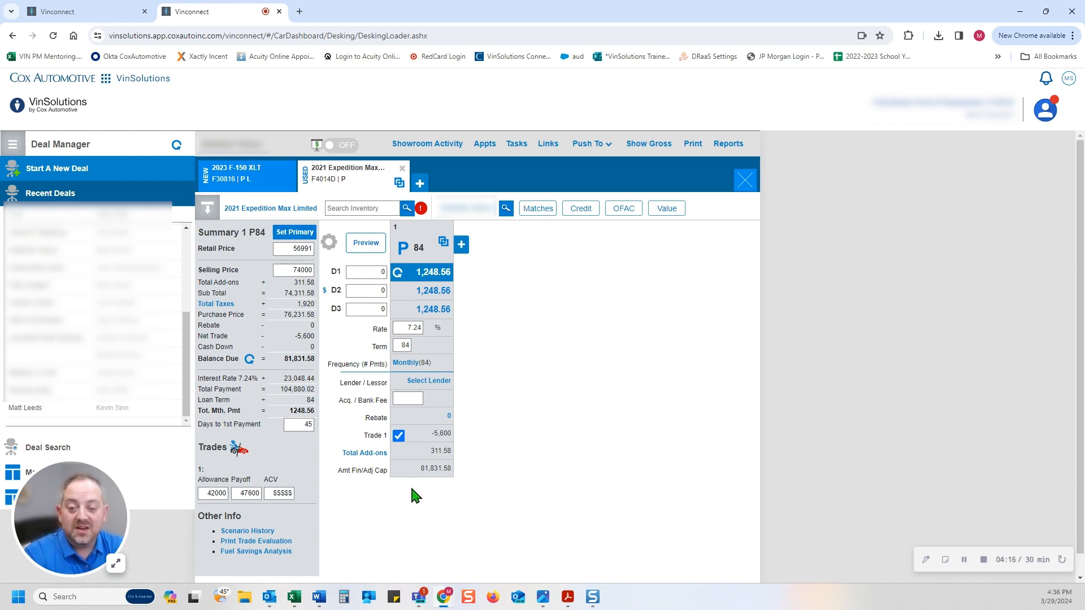
mouse_move(521, 440)
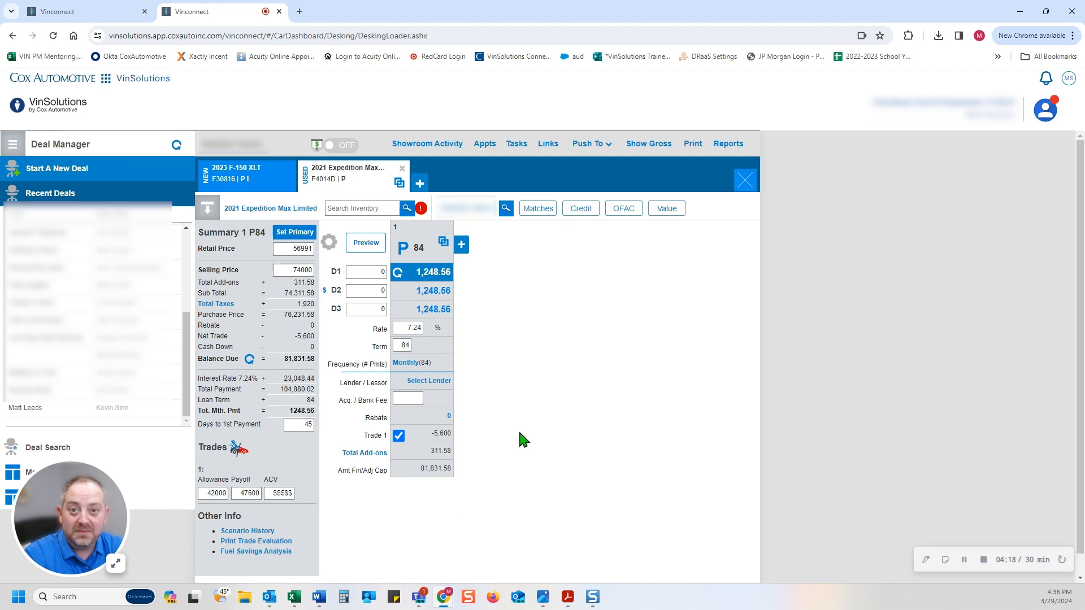
mouse_move(547, 464)
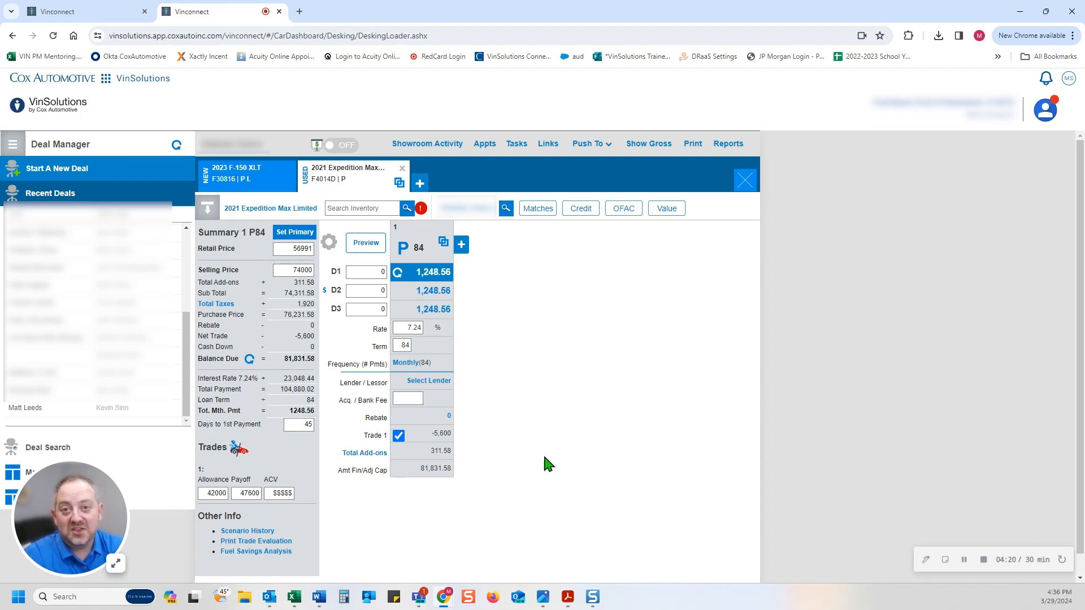